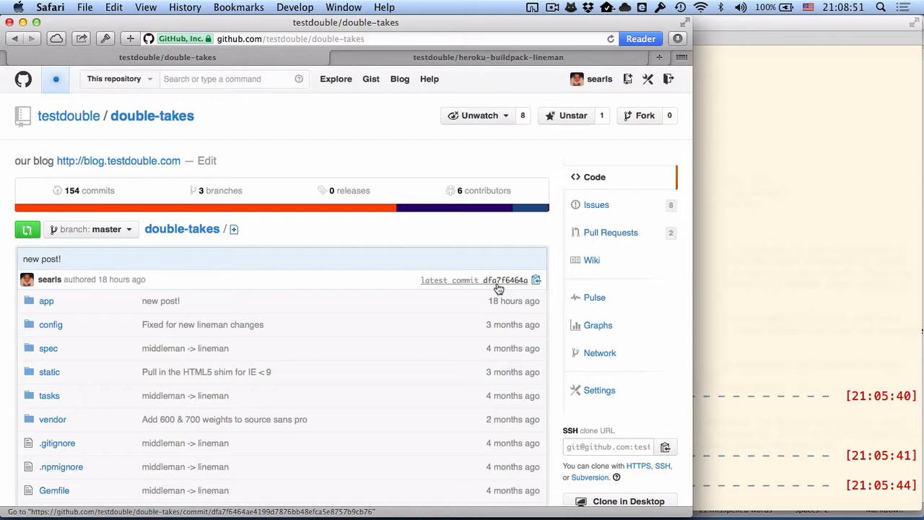
{"action": "left_click", "coordinate": [608, 446]}
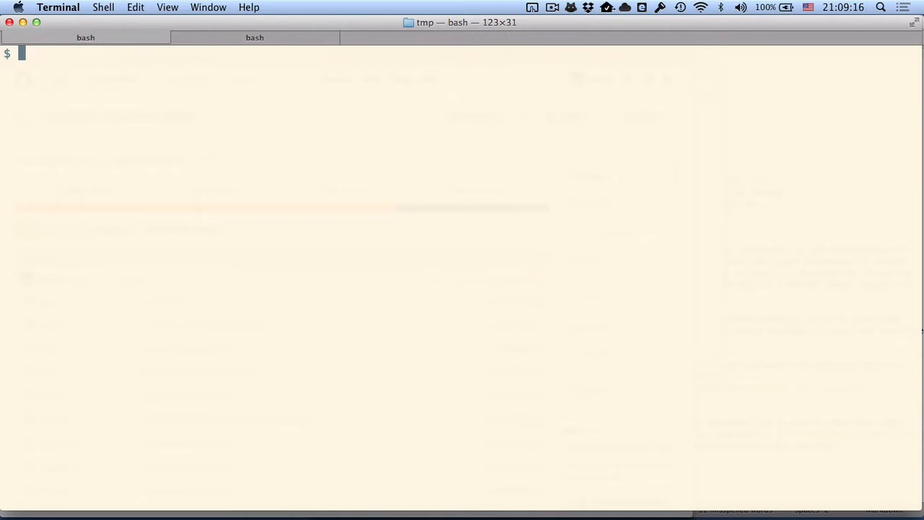
{"action": "type", "text": "git clone git@github.com:testdouble/double-takes.git"}
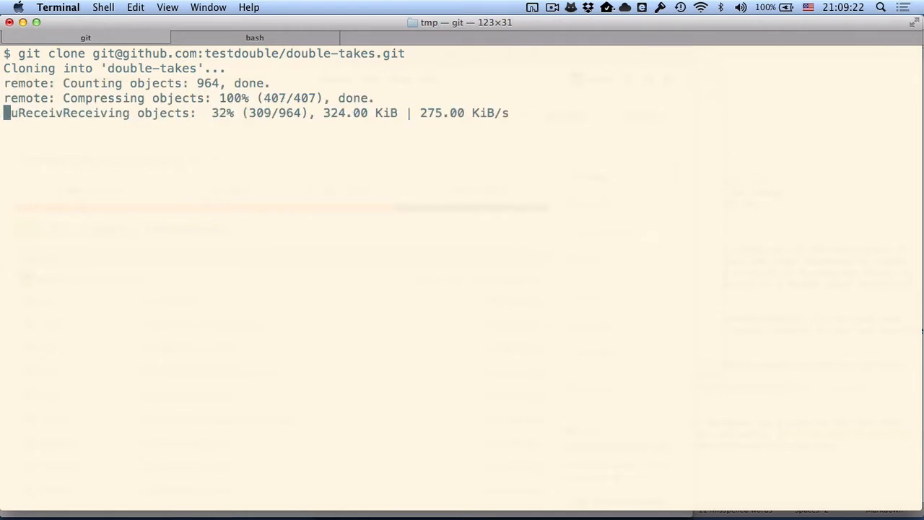
{"action": "type", "text": "cd double-takes/"}
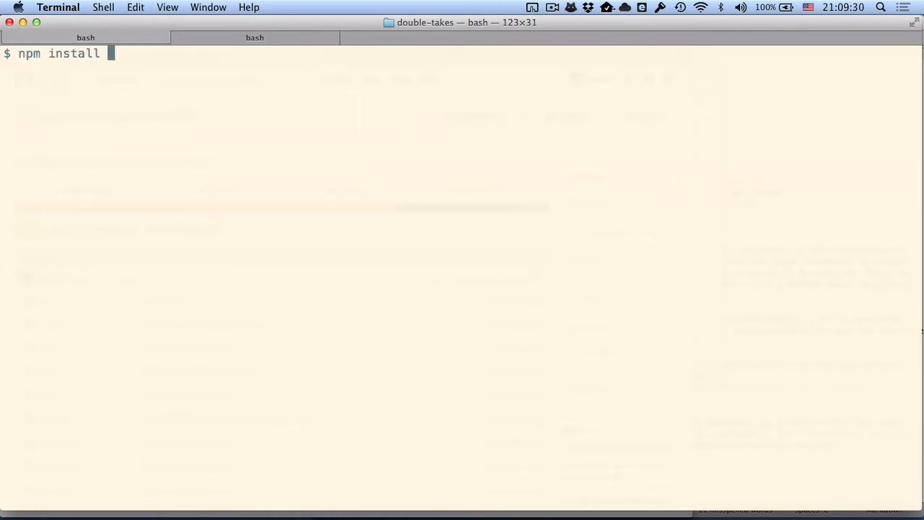
Run npm install -g lineman and follow the output until lineman 0.14.5 finishes installing.
{"action": "type", "text": "-g line"}
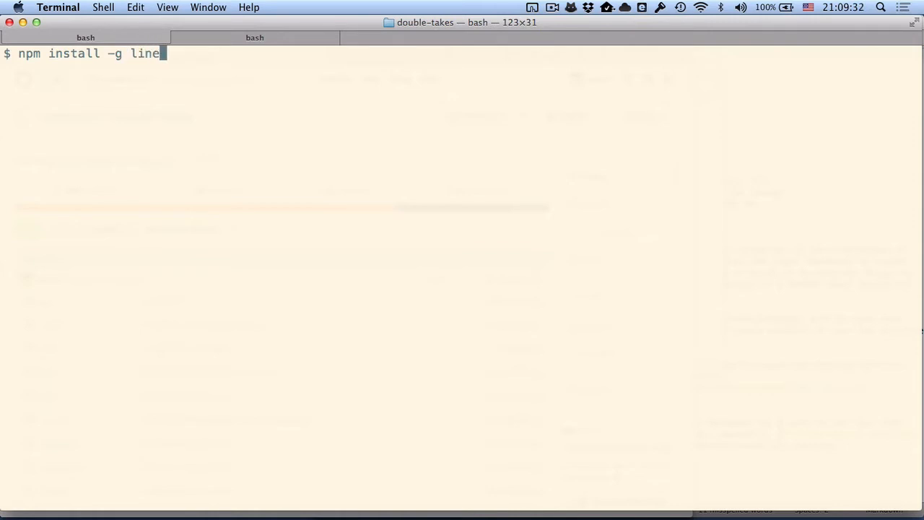
{"action": "type", "text": "man"}
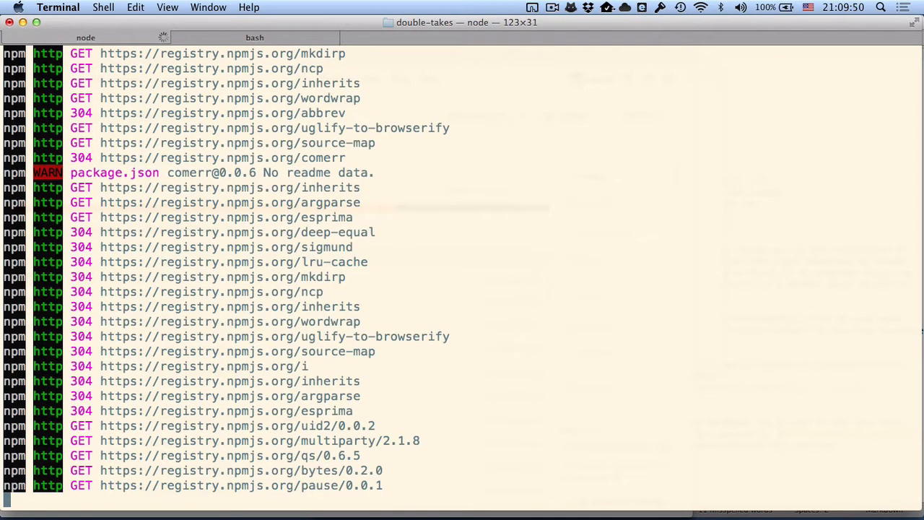
{"action": "scroll", "scroll_direction": "down", "scroll_amount": 3}
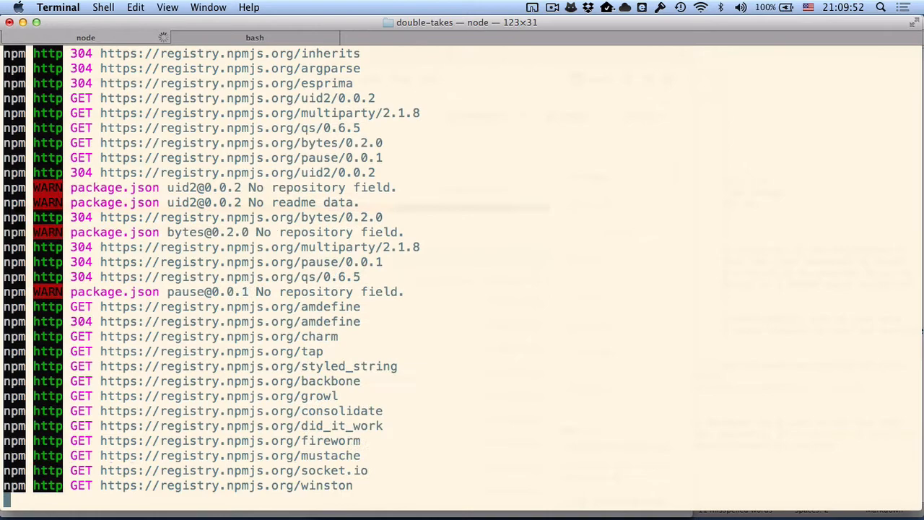
{"action": "scroll", "scroll_direction": "down", "scroll_amount": 3}
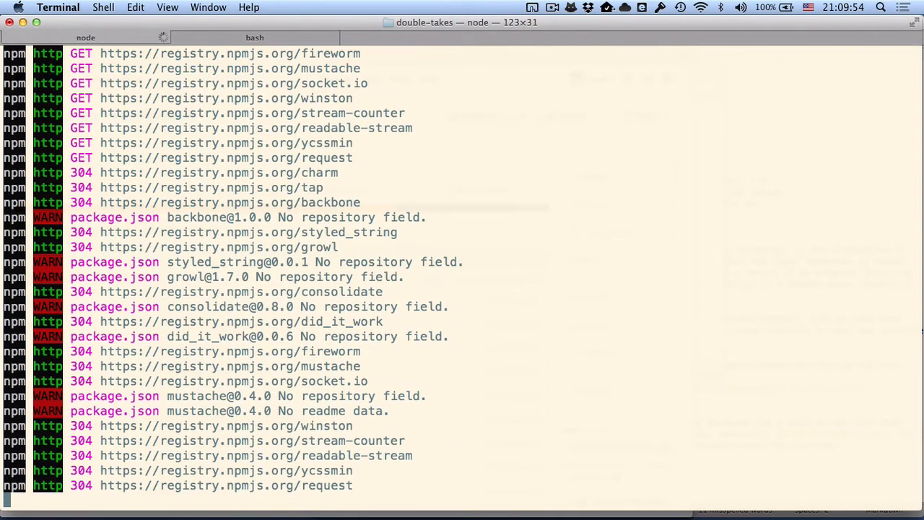
{"action": "scroll", "scroll_direction": "down", "scroll_amount": 3}
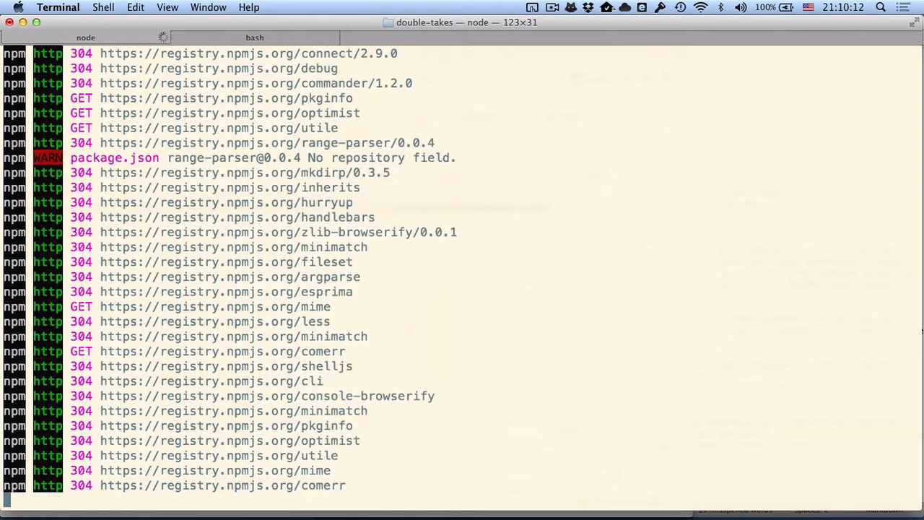
{"action": "scroll", "scroll_direction": "down", "scroll_amount": 3}
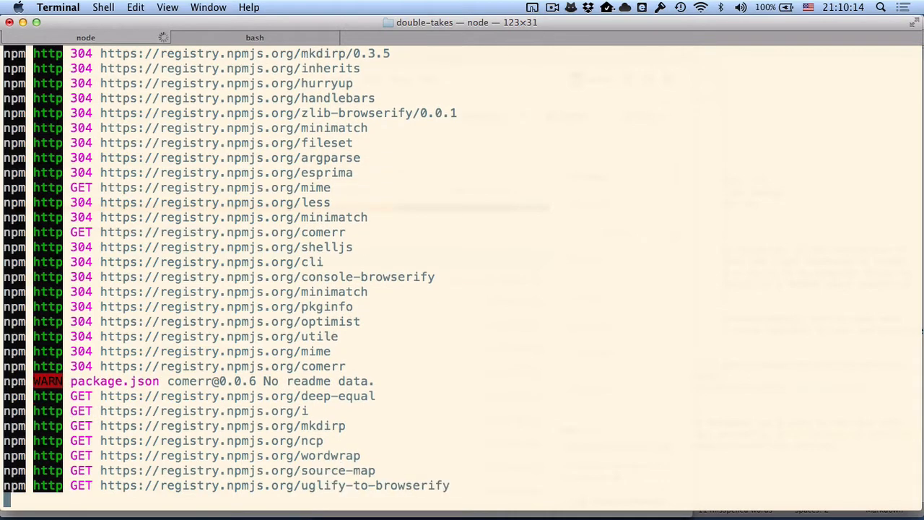
{"action": "scroll", "scroll_direction": "down", "scroll_amount": 3}
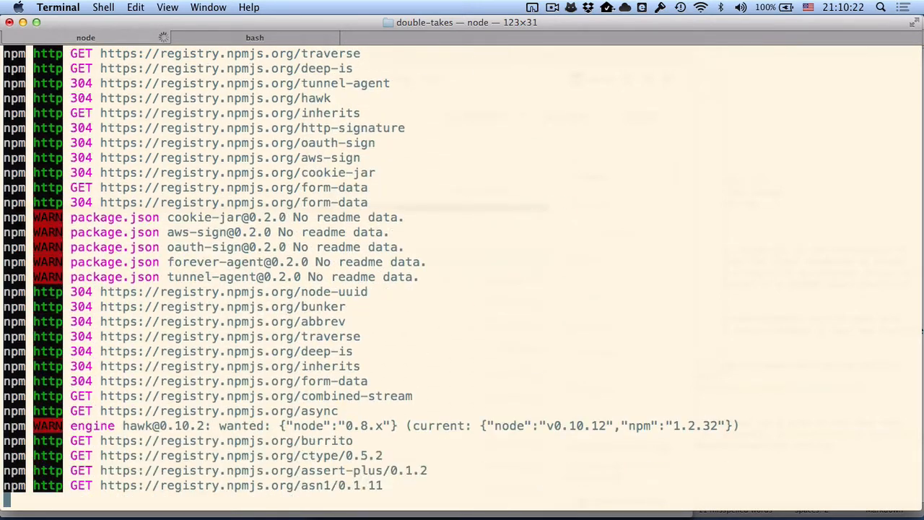
{"action": "scroll", "scroll_direction": "down", "scroll_amount": 3}
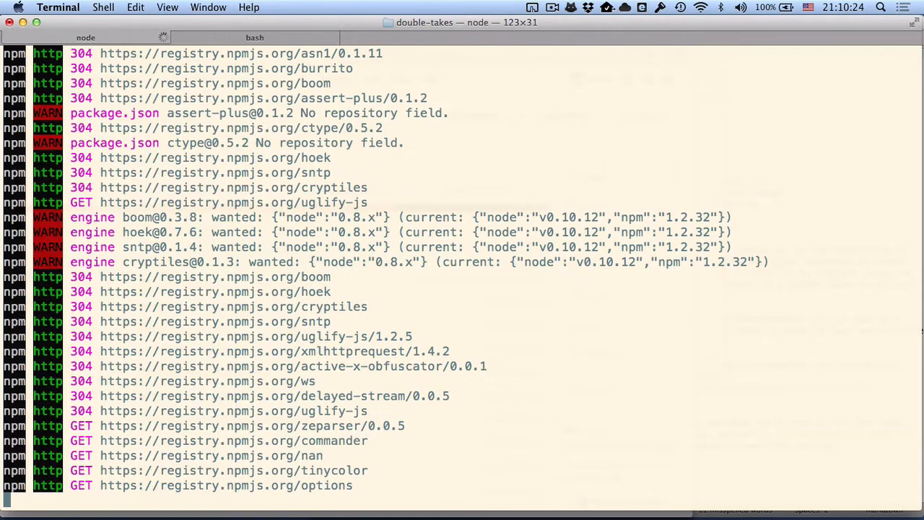
{"action": "scroll", "scroll_direction": "down", "scroll_amount": 3}
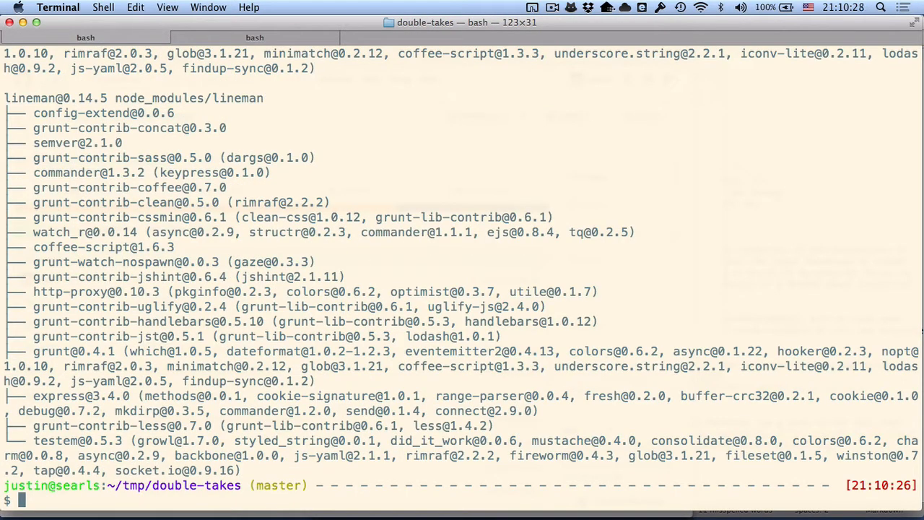
Run lineman run to serve the blog on port 8000 with watching, then switch apps.
{"action": "type", "text": "lineman"}
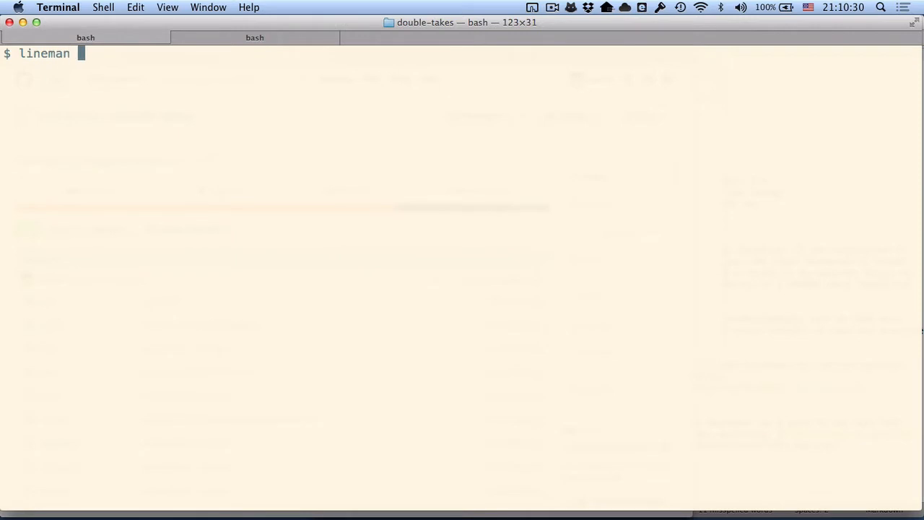
{"action": "type", "text": "run"}
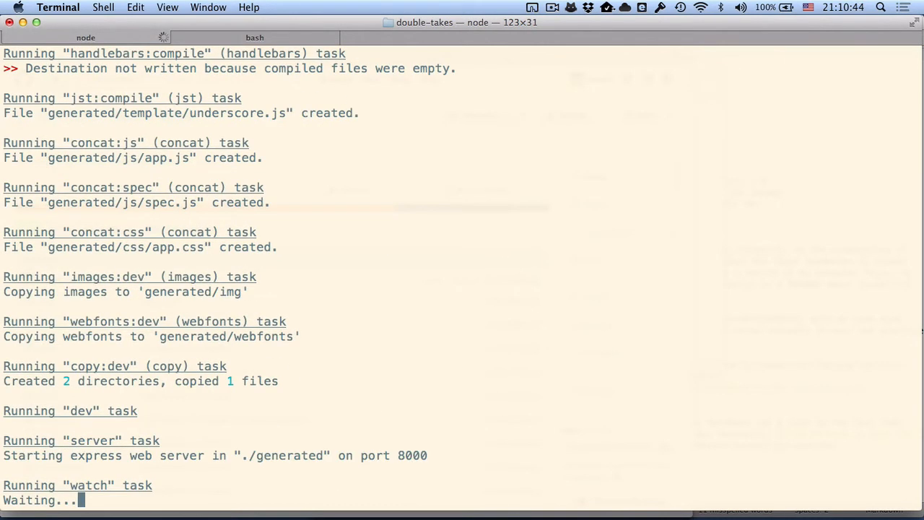
{"action": "key", "text": "cmd+tab"}
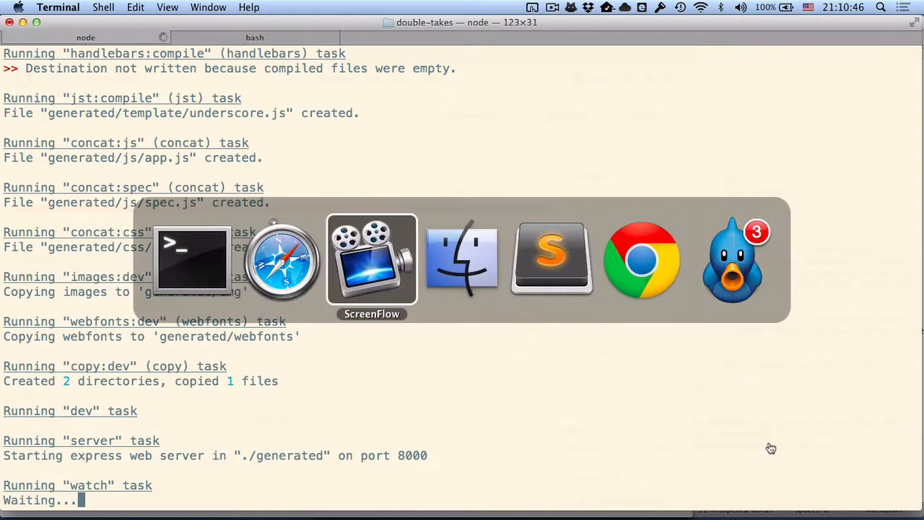
View the blog at localhost:8000 in Chrome and open the Great Technical Talks post.
{"action": "left_click", "coordinate": [641, 258]}
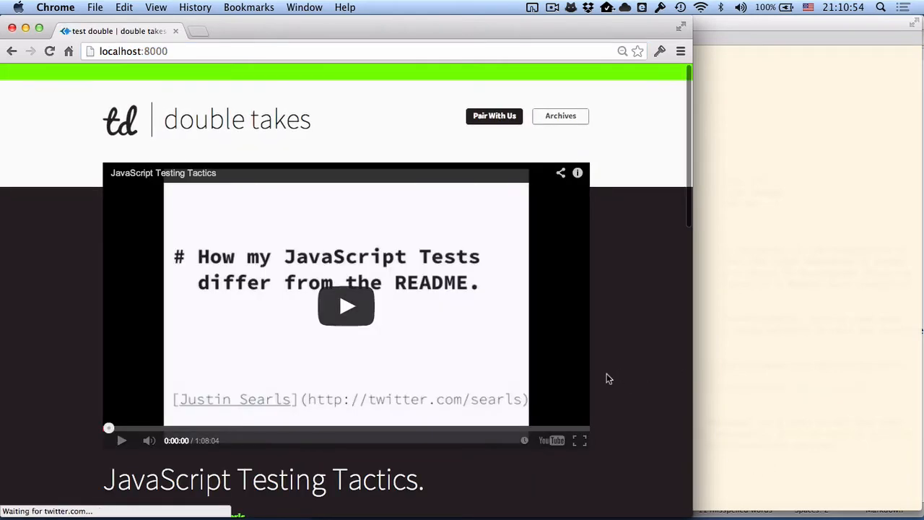
{"action": "scroll", "scroll_direction": "down", "scroll_amount": 3}
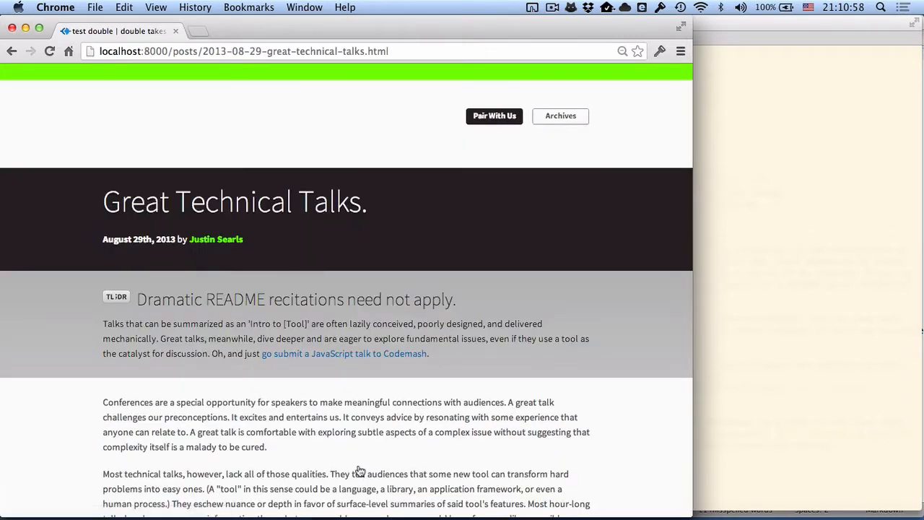
{"action": "left_click", "coordinate": [560, 115]}
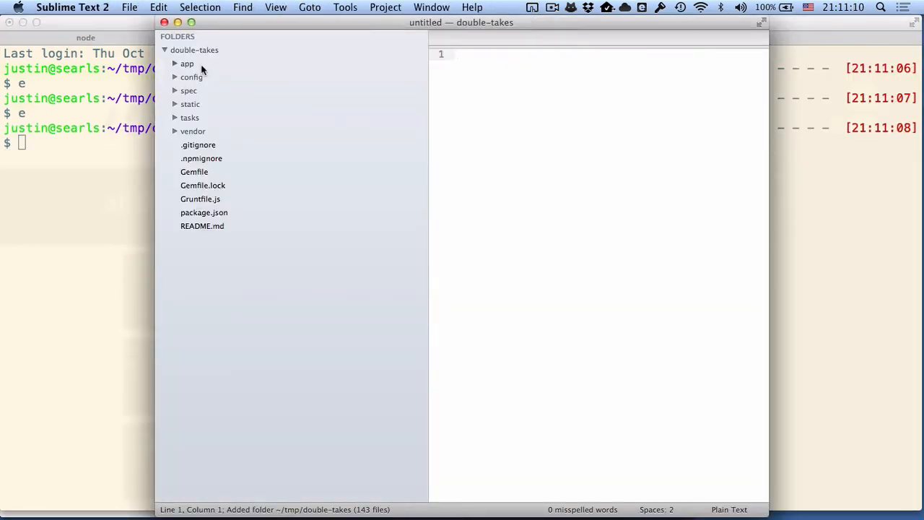
Expand app and posts, then open 2013-10-03-javascript-testing-tactics.md.
{"action": "left_click", "coordinate": [187, 64]}
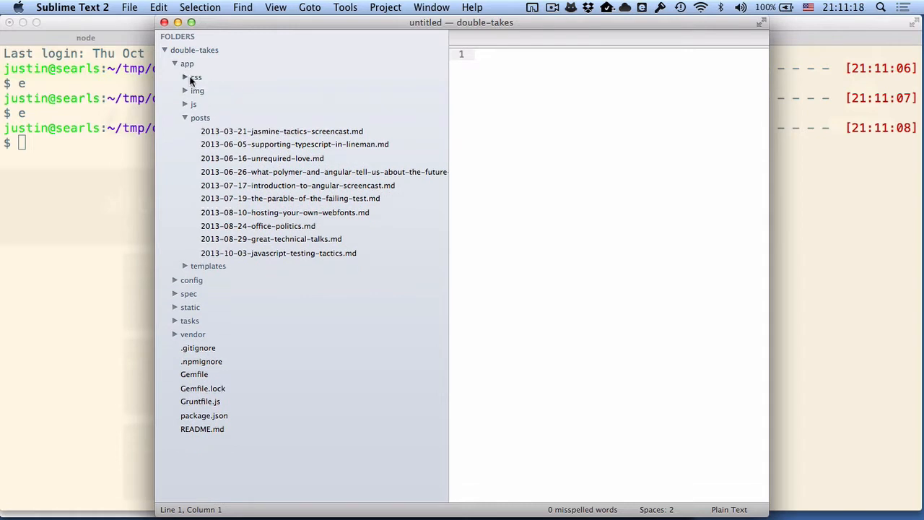
{"action": "left_click", "coordinate": [193, 104]}
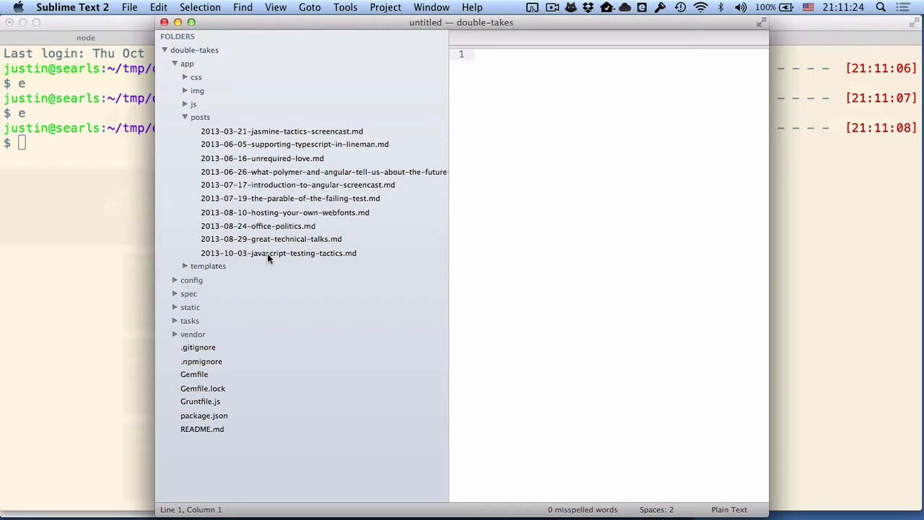
{"action": "left_click", "coordinate": [278, 253]}
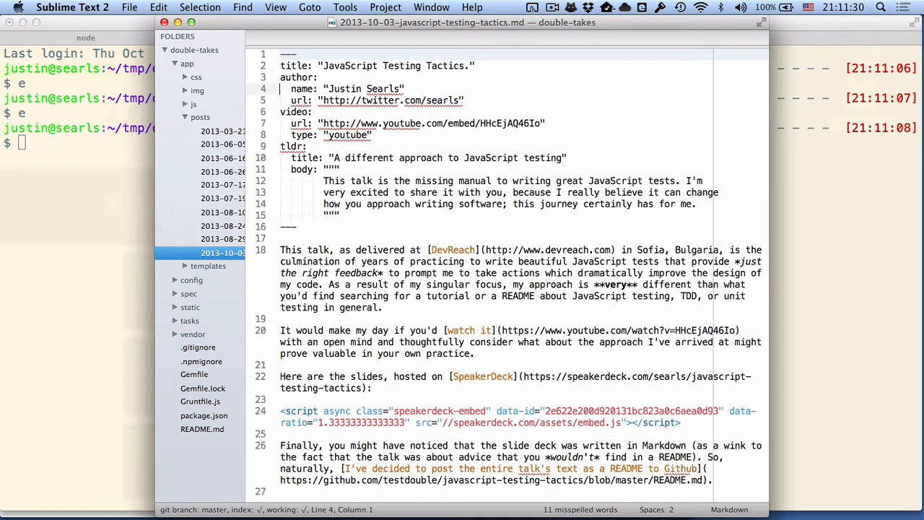
{"action": "left_click_drag", "start_coordinate": [280, 111], "coordinate": [372, 135]}
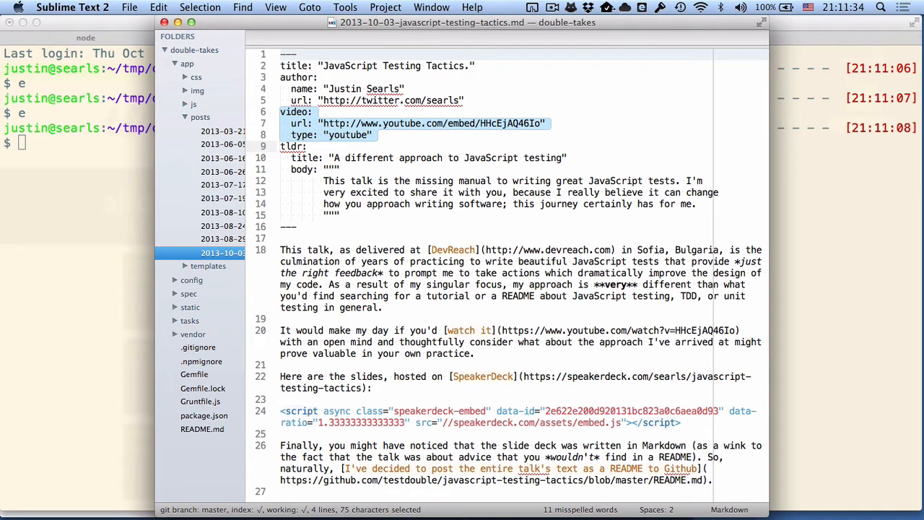
{"action": "left_click", "coordinate": [281, 157]}
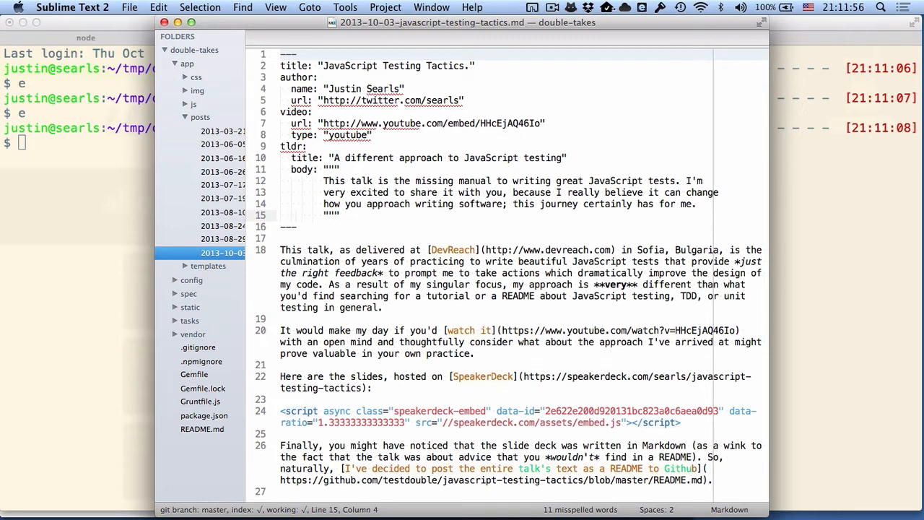
{"action": "mouse_move", "coordinate": [231, 184]}
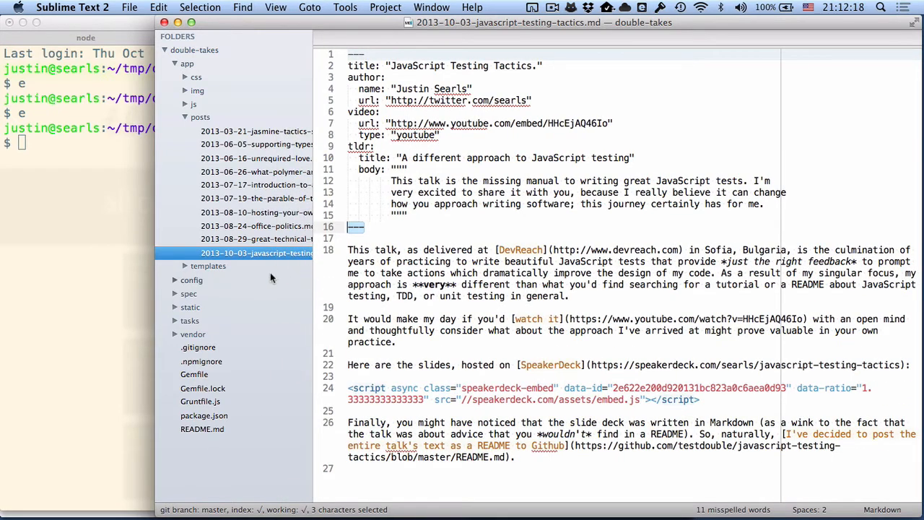
Expand templates and open archive, index, post, then wrapper.us in turn.
{"action": "left_click", "coordinate": [208, 266]}
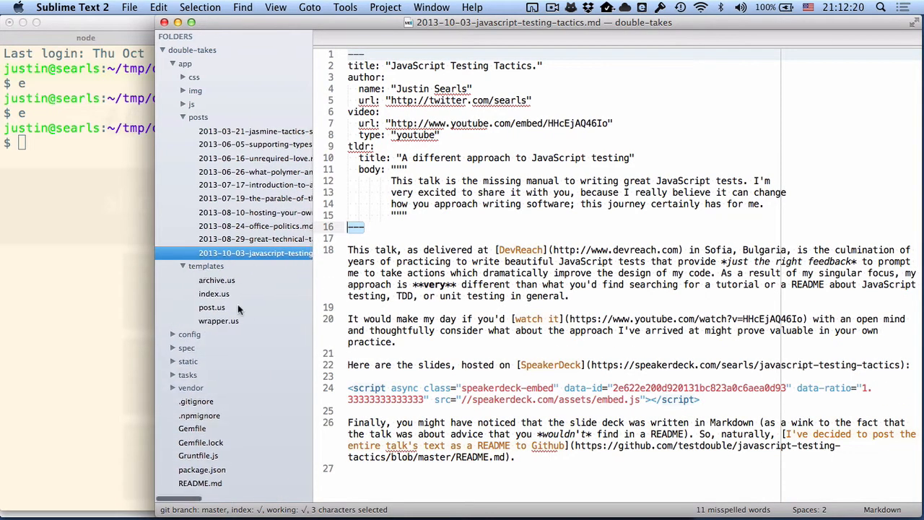
{"action": "left_click", "coordinate": [216, 280]}
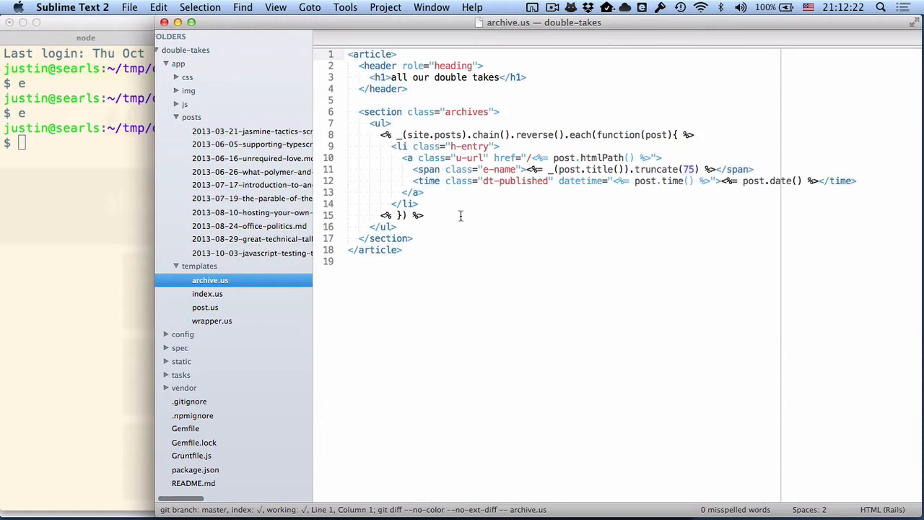
{"action": "left_click", "coordinate": [207, 293]}
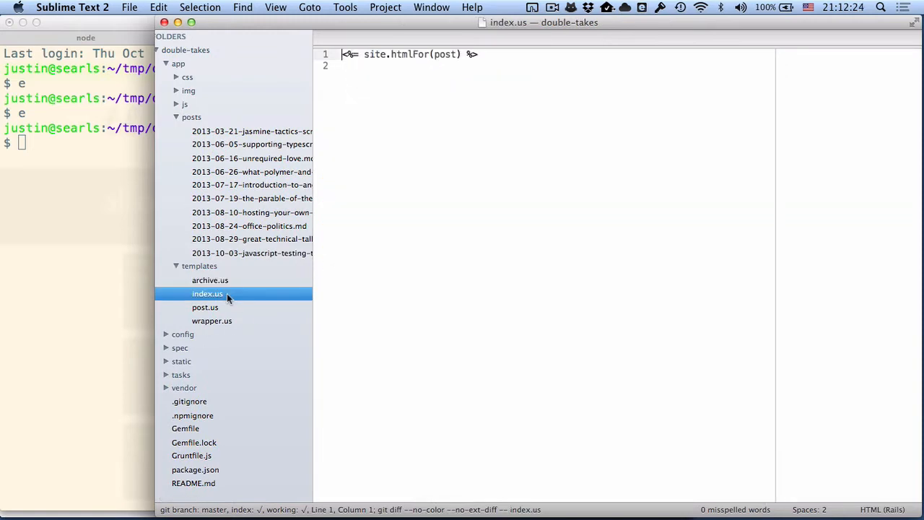
{"action": "mouse_move", "coordinate": [268, 331]}
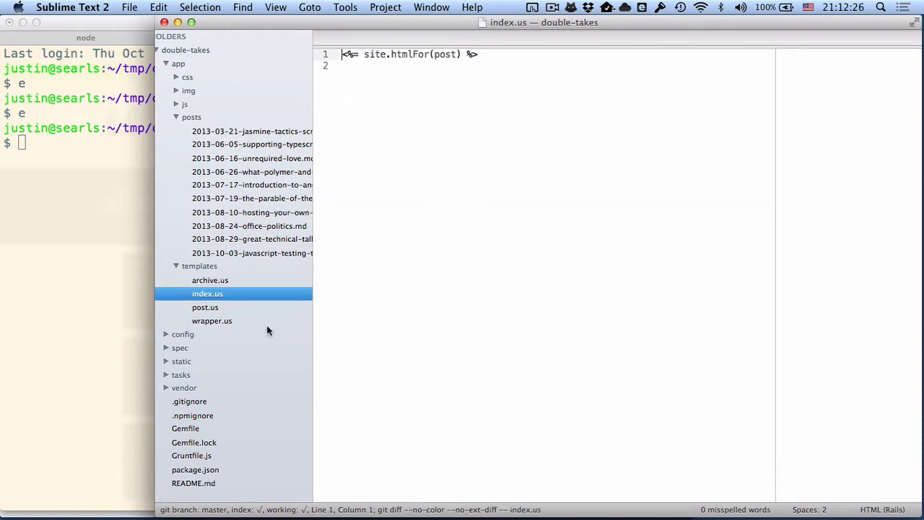
{"action": "left_click", "coordinate": [204, 307]}
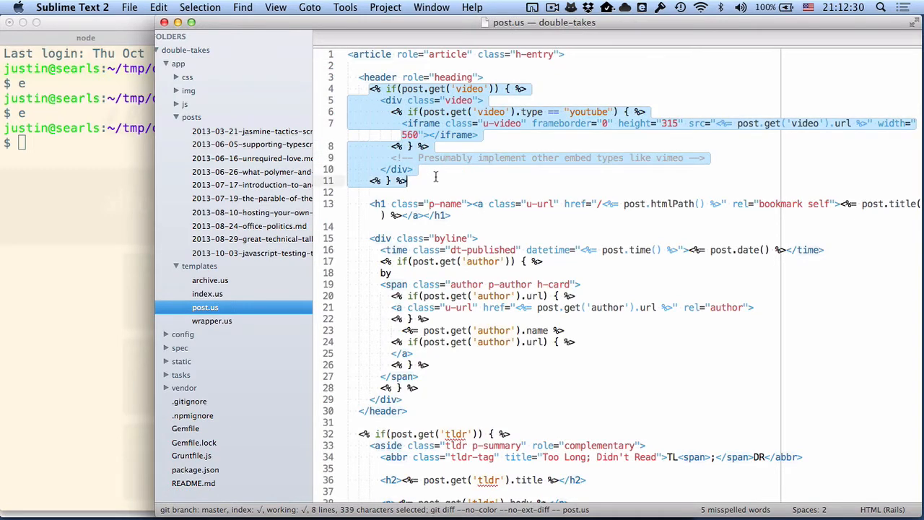
{"action": "scroll", "scroll_direction": "down", "scroll_amount": 3}
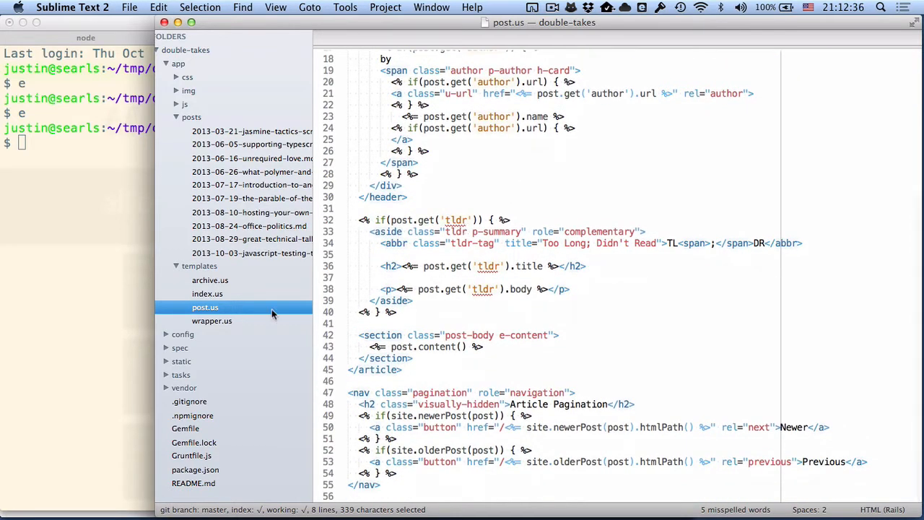
{"action": "left_click", "coordinate": [212, 320]}
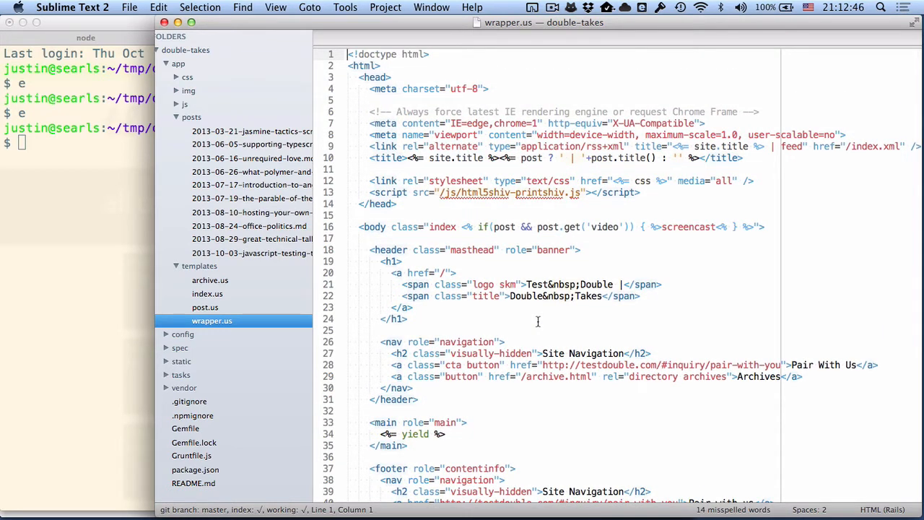
Open config/application.coffee to view the markdown layout and path settings.
{"action": "left_click", "coordinate": [213, 348]}
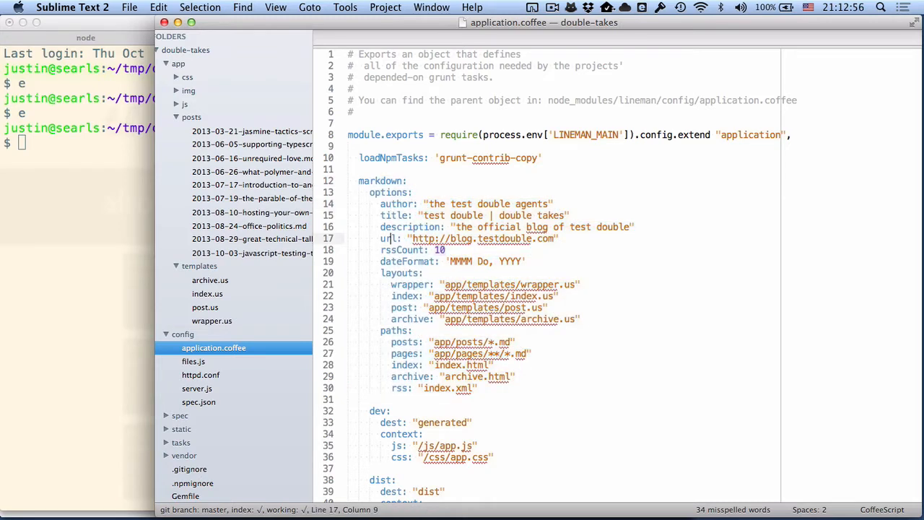
{"action": "scroll", "scroll_direction": "down", "scroll_amount": 3}
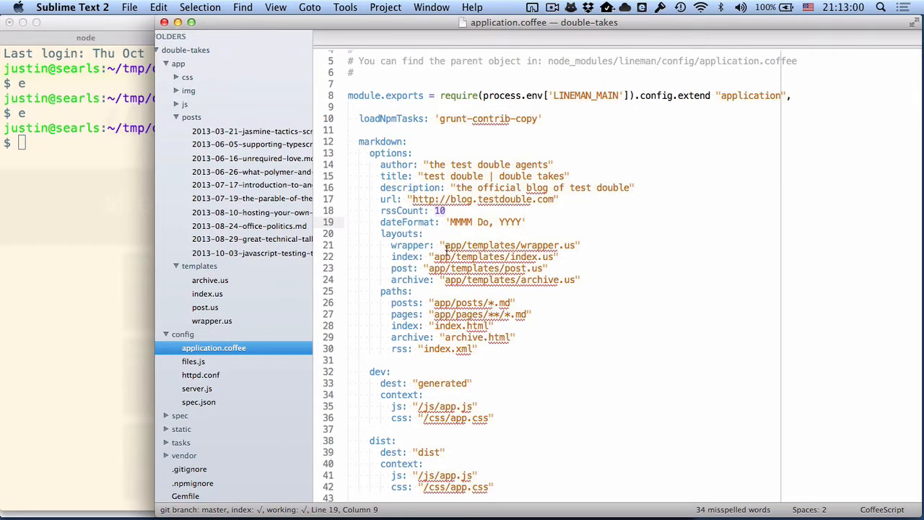
{"action": "scroll", "scroll_direction": "down", "scroll_amount": 3}
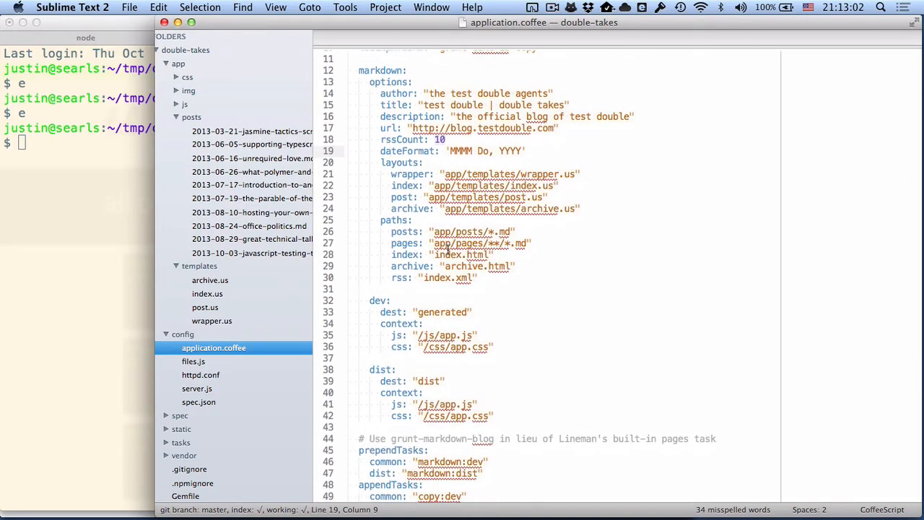
{"action": "scroll", "scroll_direction": "down", "scroll_amount": 3}
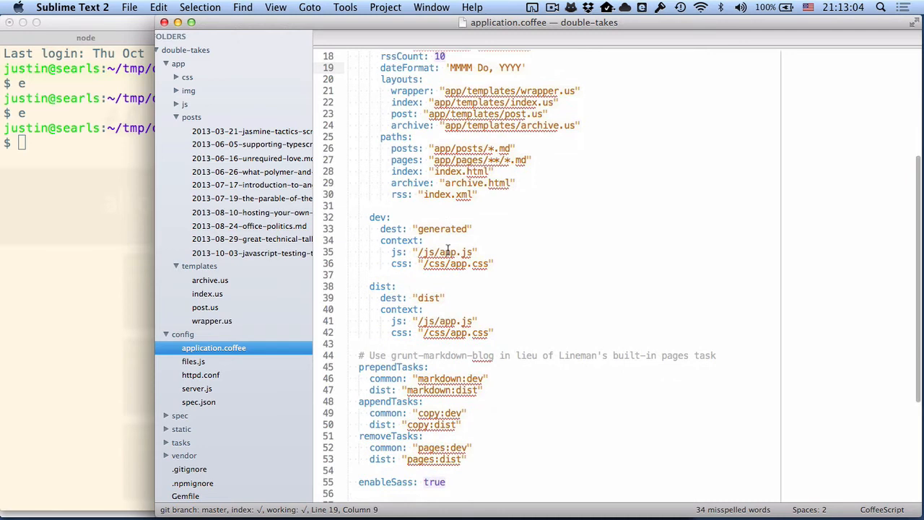
{"action": "scroll", "scroll_direction": "down", "scroll_amount": 3}
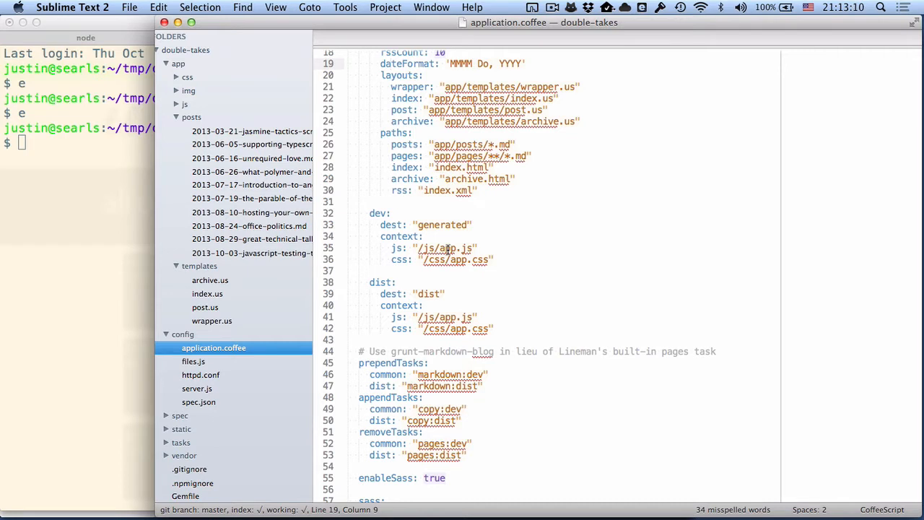
{"action": "scroll", "scroll_direction": "down", "scroll_amount": 3}
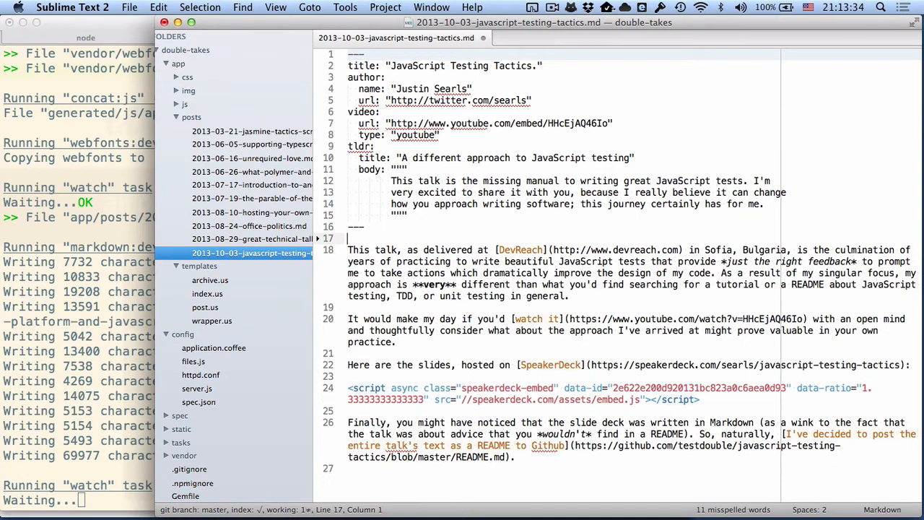
Save the testing-tactics post to trigger a rebuild, then open main.sass.
{"action": "key", "text": "cmd+s"}
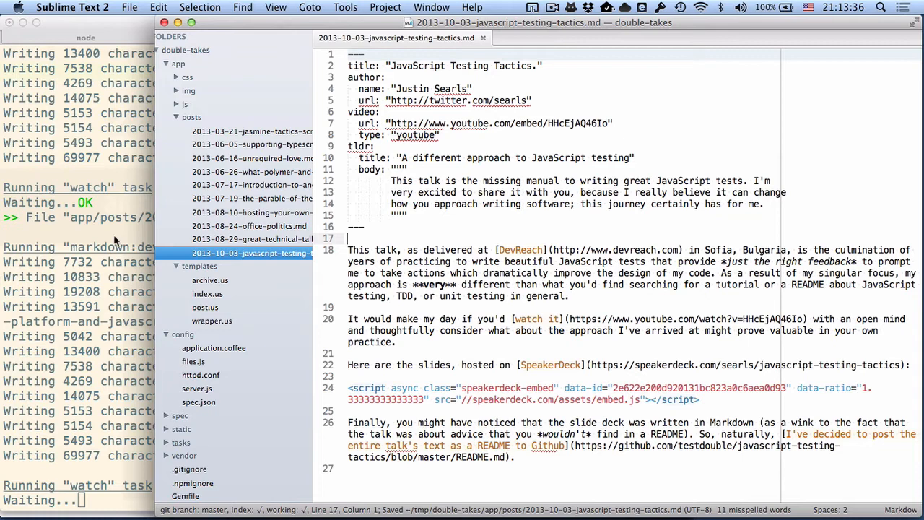
{"action": "left_click", "coordinate": [209, 90]}
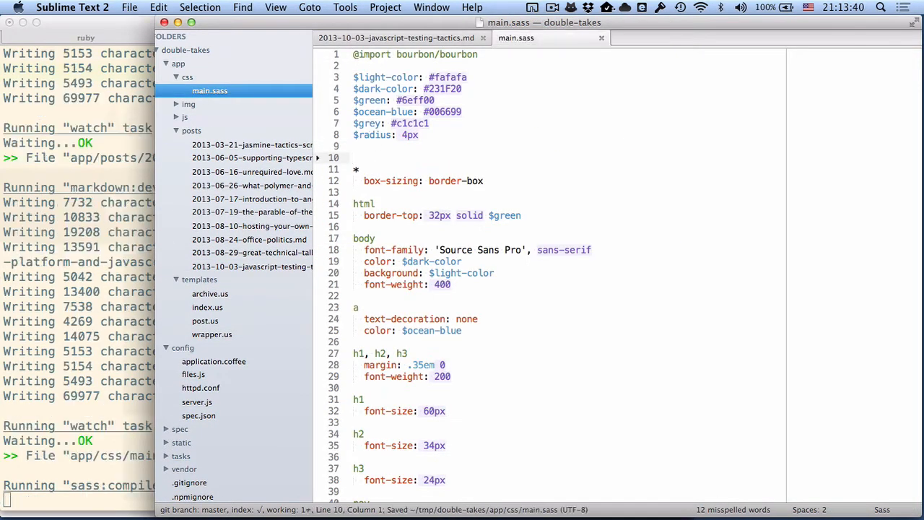
{"action": "mouse_move", "coordinate": [139, 340]}
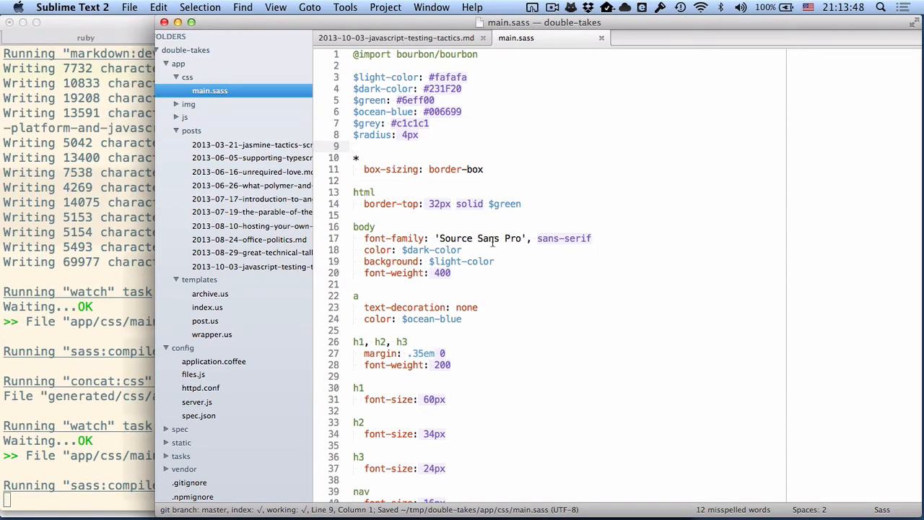
{"action": "mouse_move", "coordinate": [433, 220]}
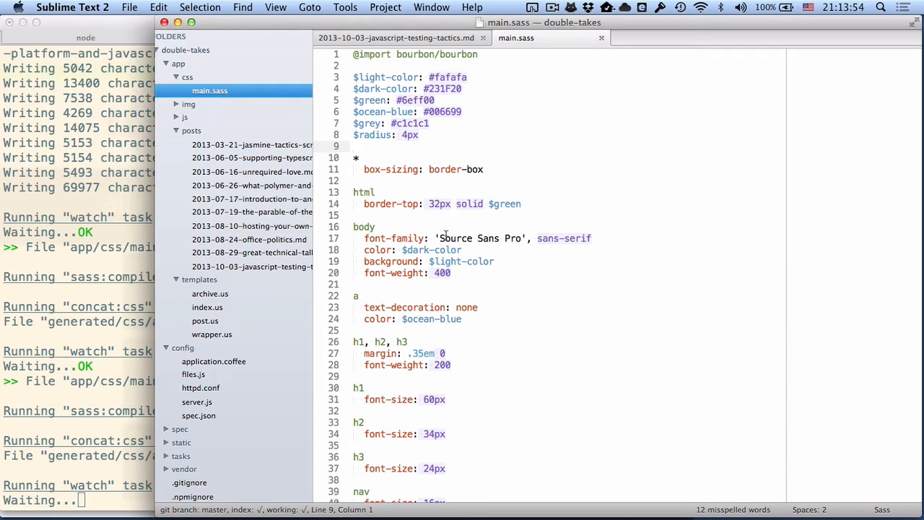
{"action": "mouse_move", "coordinate": [463, 216]}
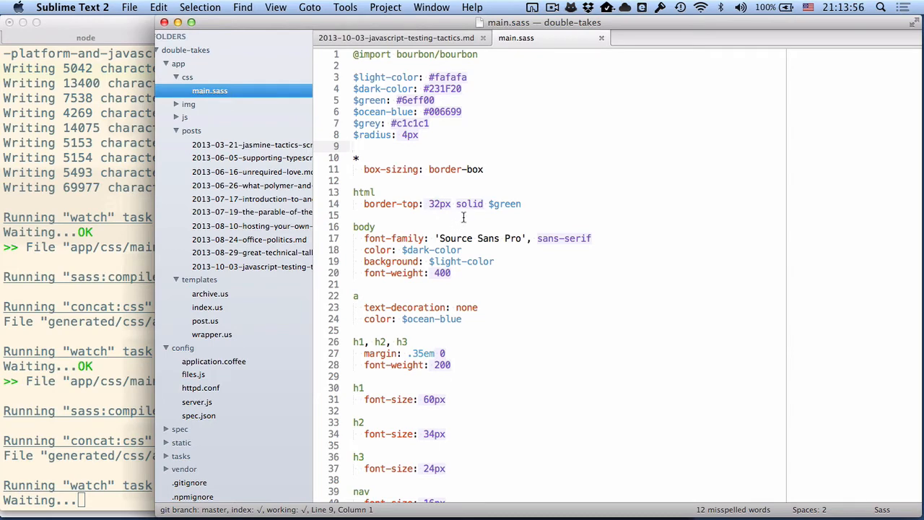
Return to the javascript-testing-tactics.md post tab.
{"action": "left_click", "coordinate": [253, 266]}
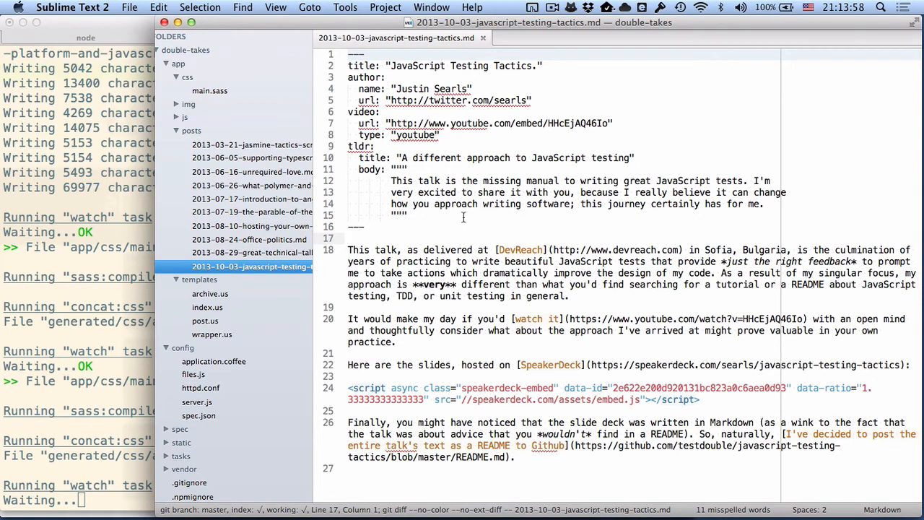
{"action": "mouse_move", "coordinate": [101, 410]}
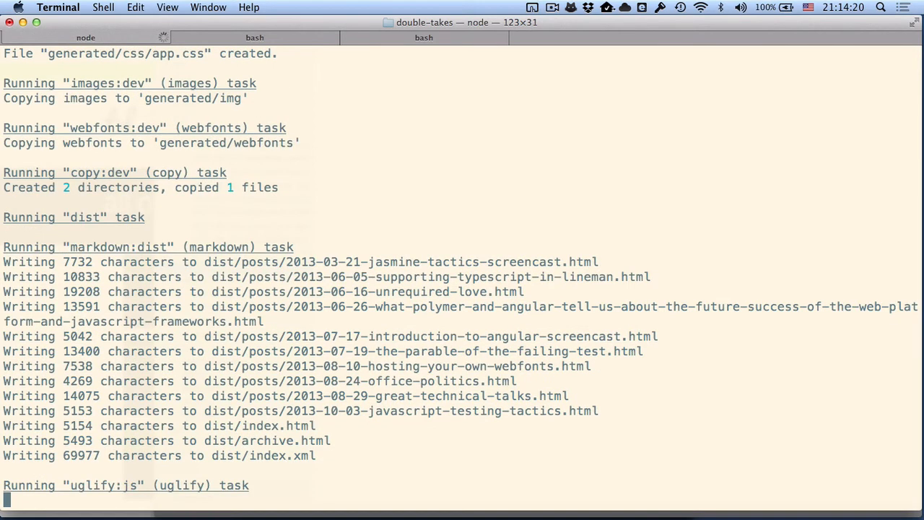
Open the built dist/ folder in Finder with open dist/.
{"action": "type", "text": "open d"}
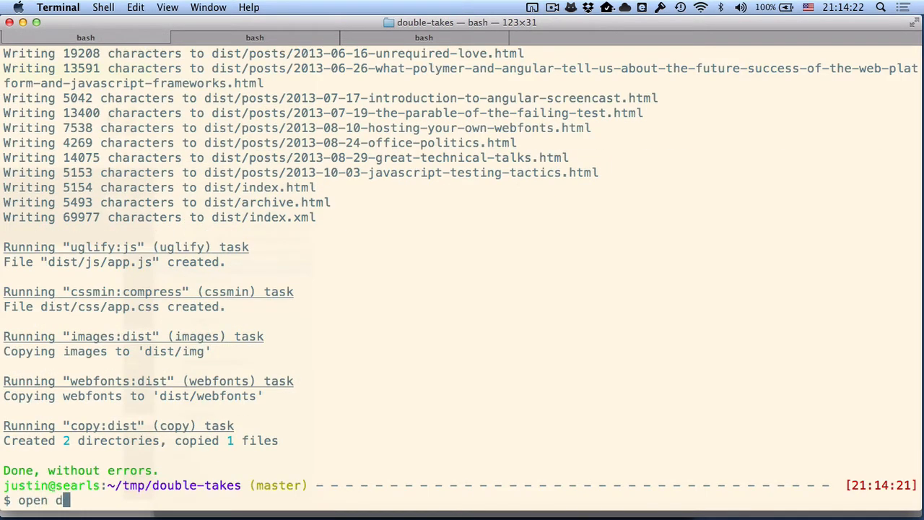
{"action": "key", "text": "Return"}
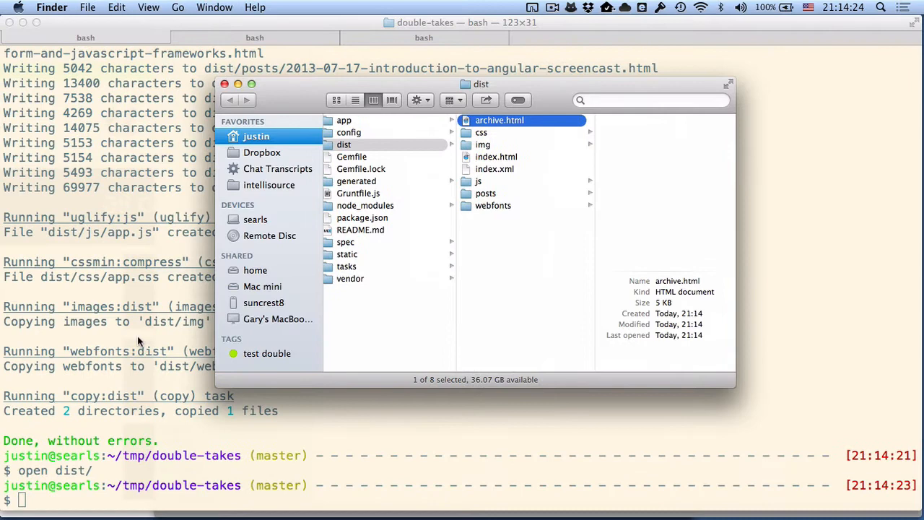
Preview the dist folder's generated index.xml feed in Finder's column view.
{"action": "left_click", "coordinate": [494, 168]}
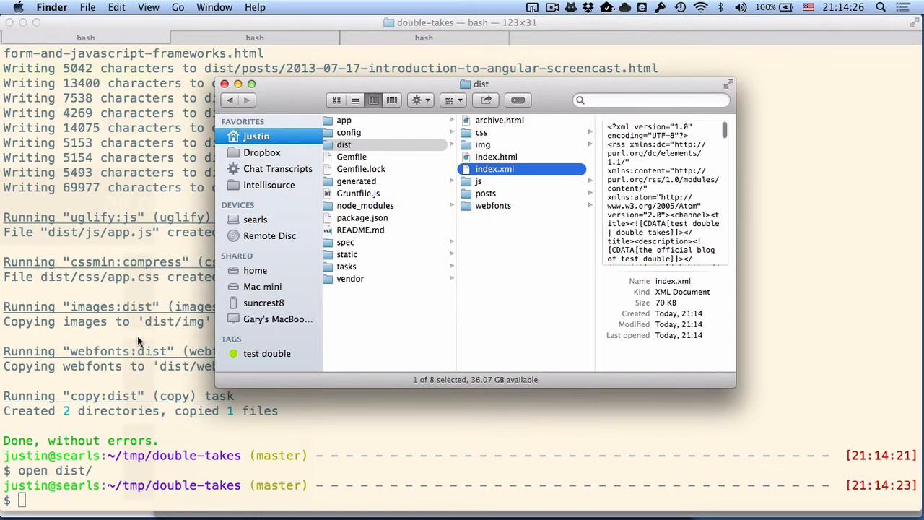
{"action": "left_click", "coordinate": [493, 205]}
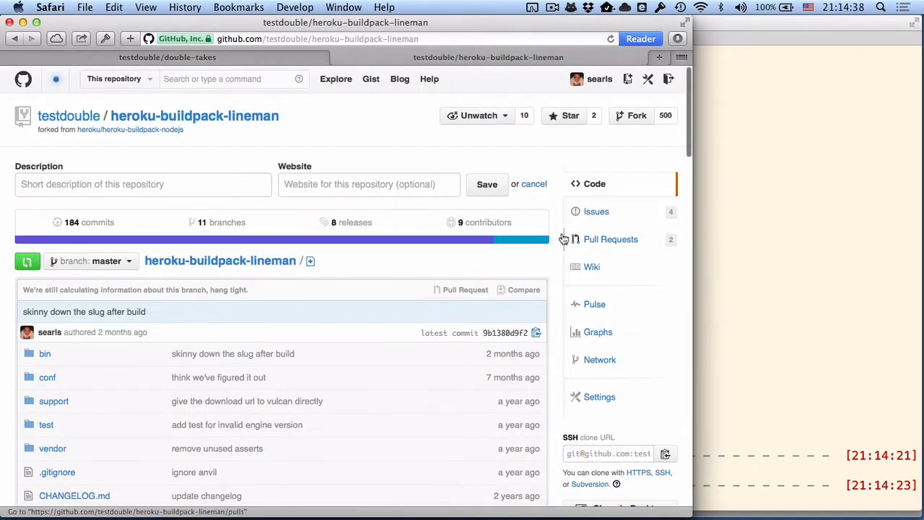
Read the heroku-buildpack-lineman README, selecting the heroku create command and reviewing sample push output.
{"action": "scroll", "scroll_direction": "down", "scroll_amount": 3}
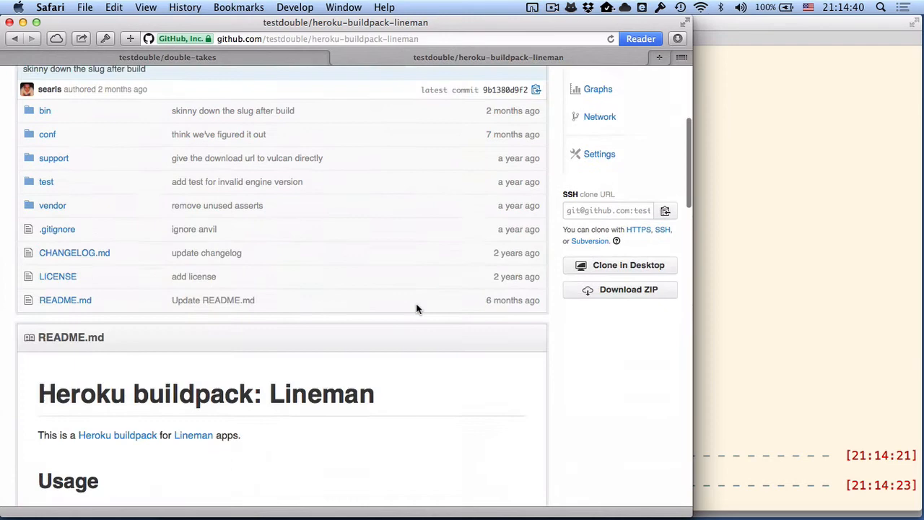
{"action": "scroll", "scroll_direction": "down", "scroll_amount": 3}
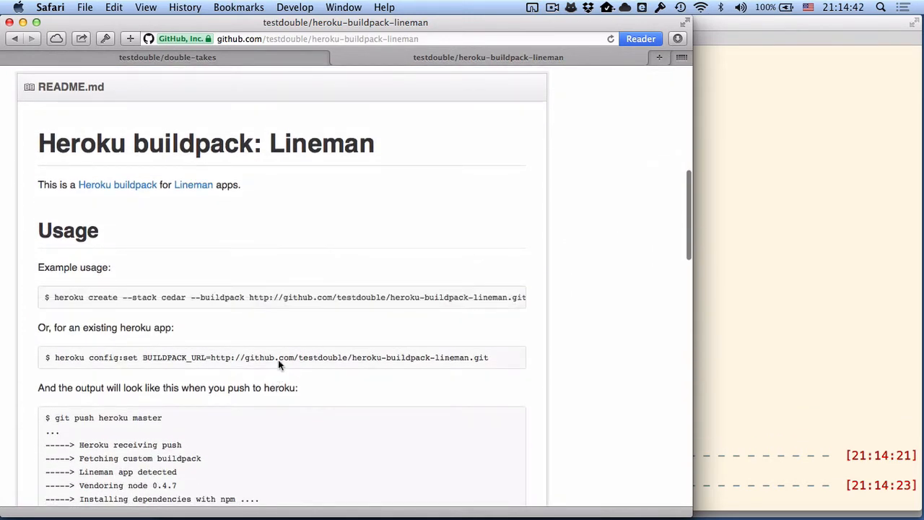
{"action": "double_click", "coordinate": [282, 357]}
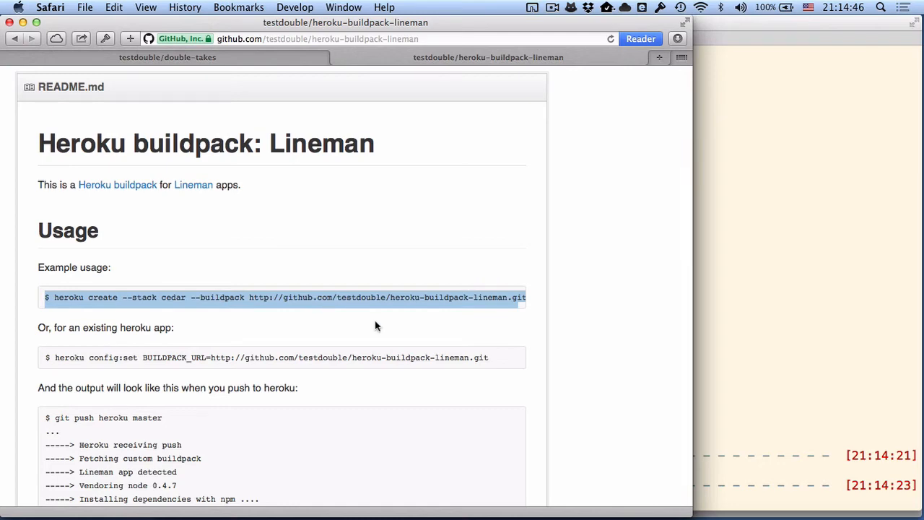
{"action": "scroll", "scroll_direction": "down", "scroll_amount": 3}
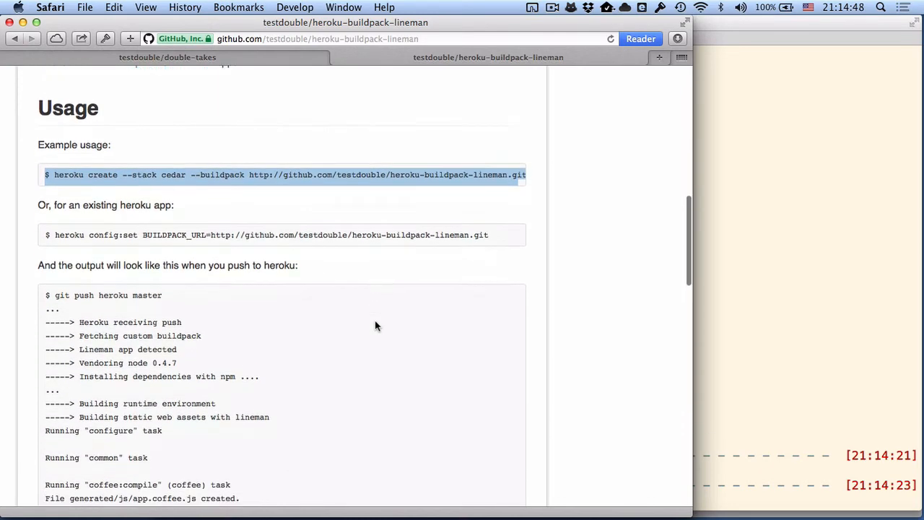
{"action": "scroll", "scroll_direction": "down", "scroll_amount": 3}
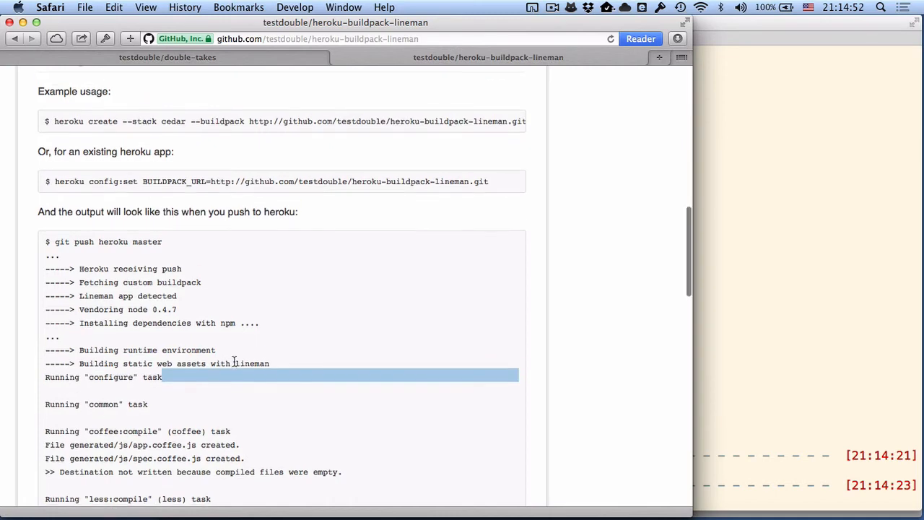
{"action": "scroll", "scroll_direction": "down", "scroll_amount": 3}
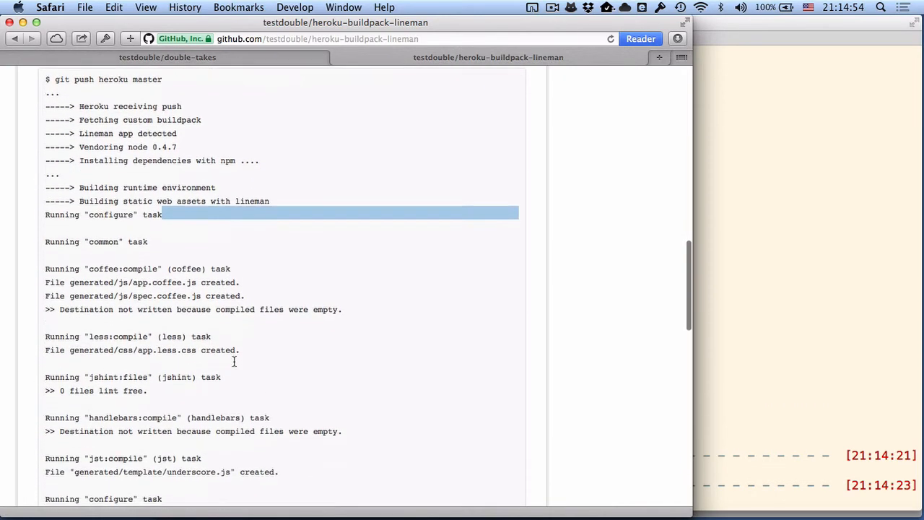
{"action": "scroll", "scroll_direction": "down", "scroll_amount": 3}
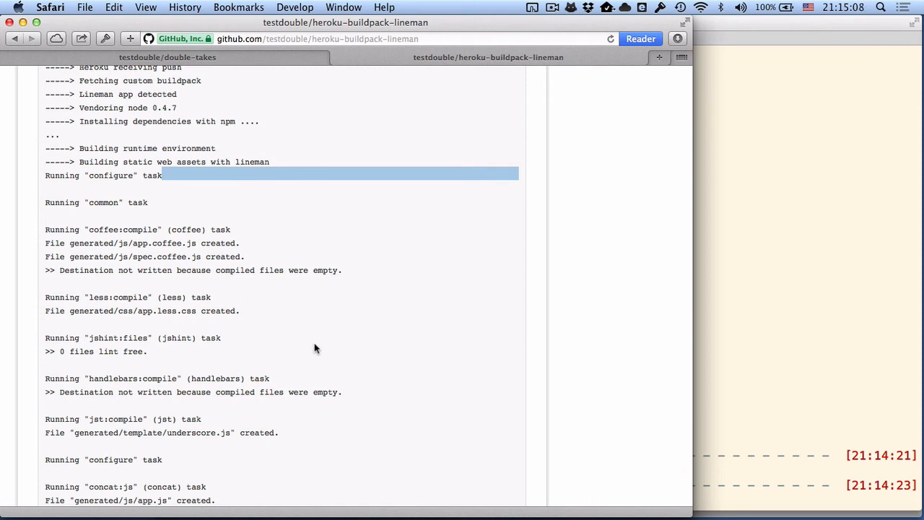
{"action": "mouse_move", "coordinate": [468, 114]}
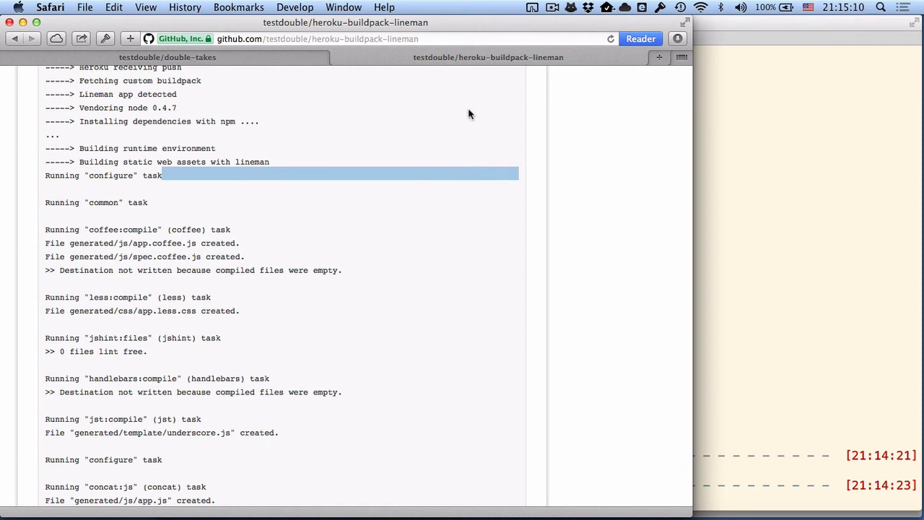